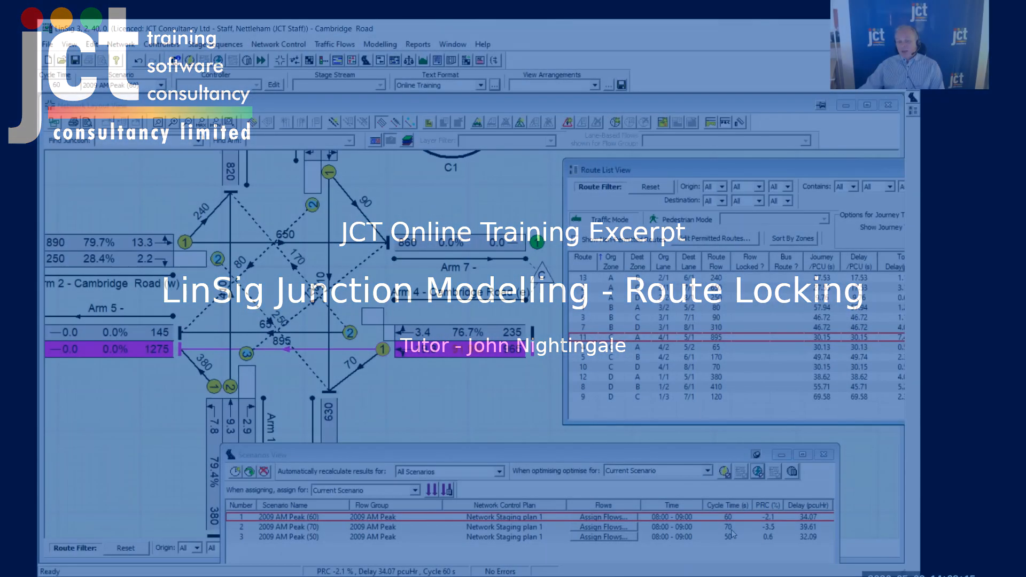
Make the 2009 AM Peak (70) scenario the current scenario.
left_click(290, 527)
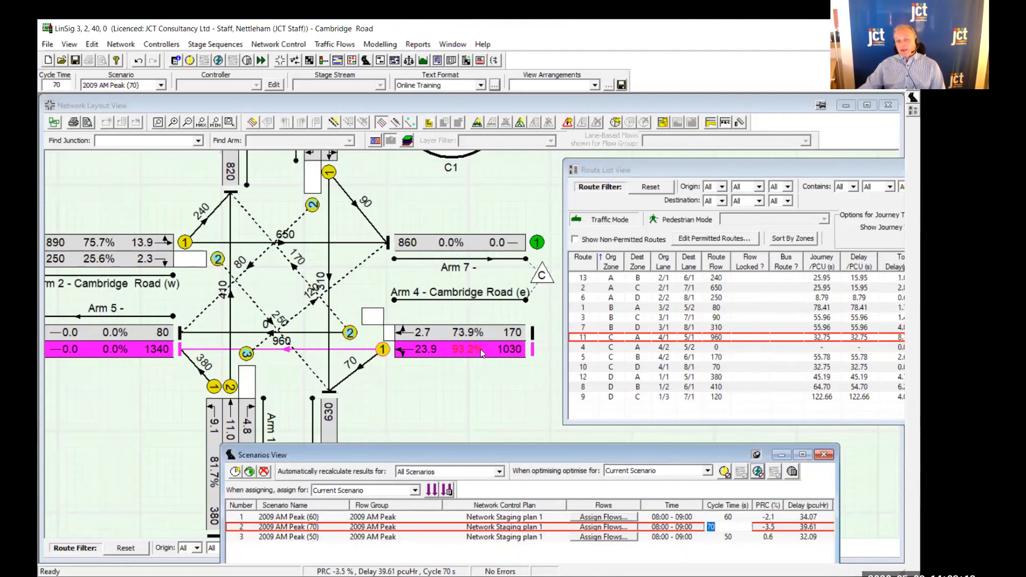
mouse_move(862, 337)
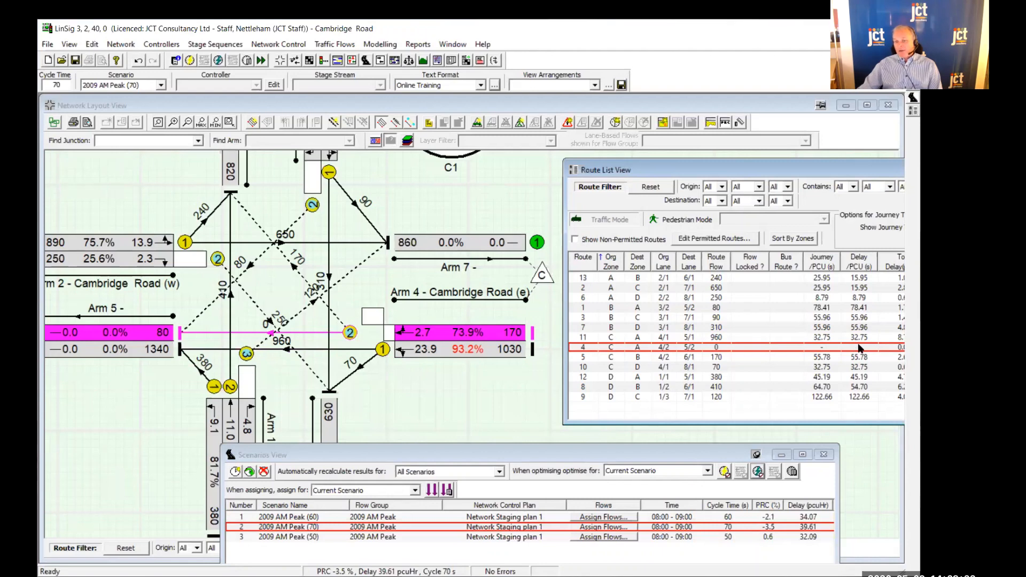
mouse_move(864, 347)
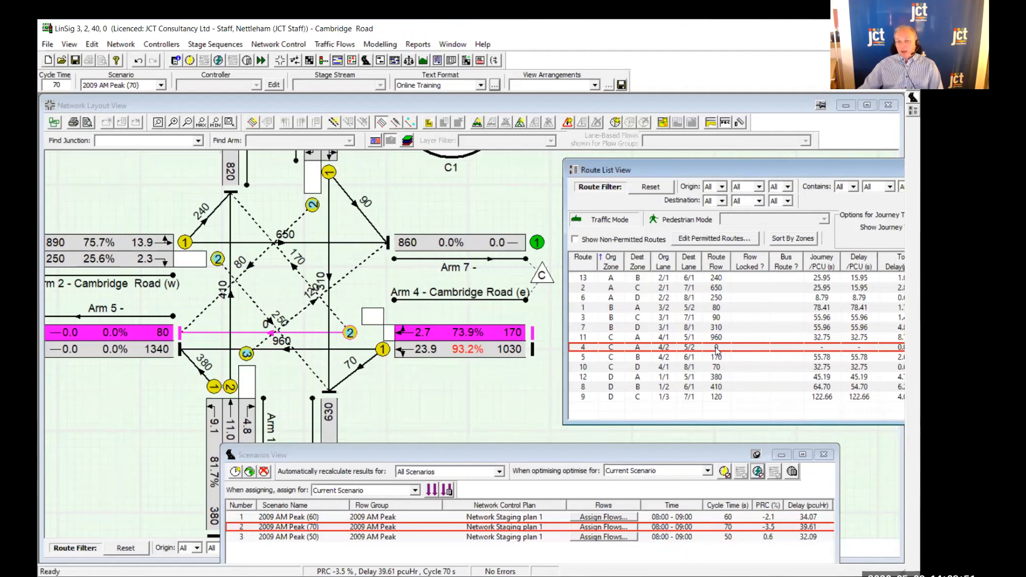
Lock Route 4's flow value so OD flow assignment keeps it fixed.
double_click(715, 347)
type("1")
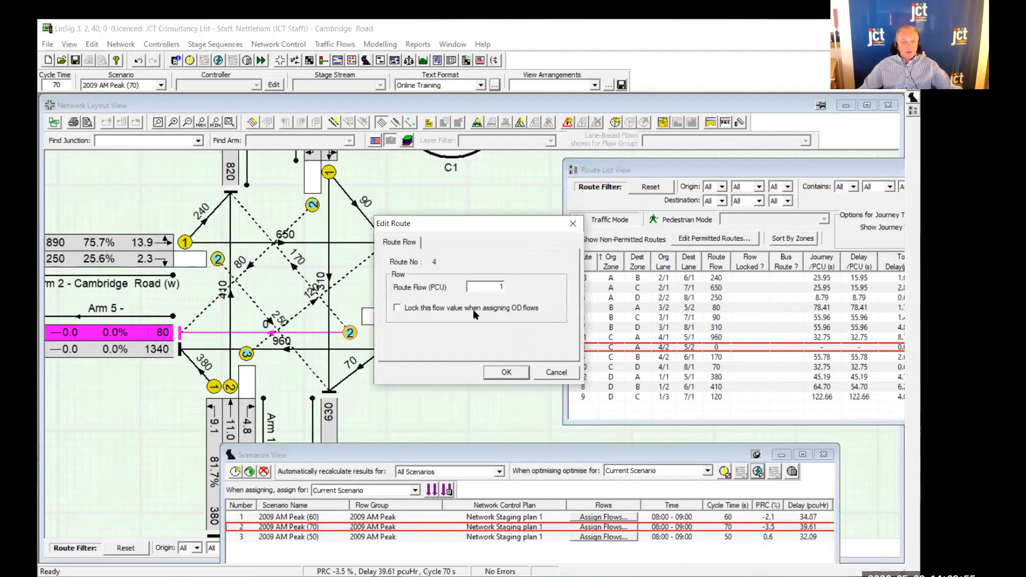
left_click(397, 308)
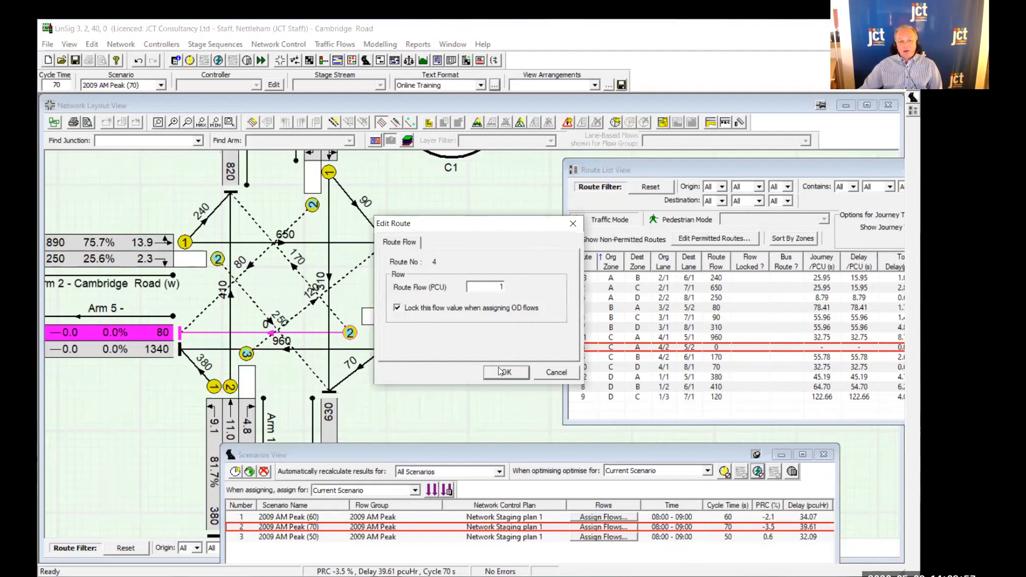
left_click(506, 372)
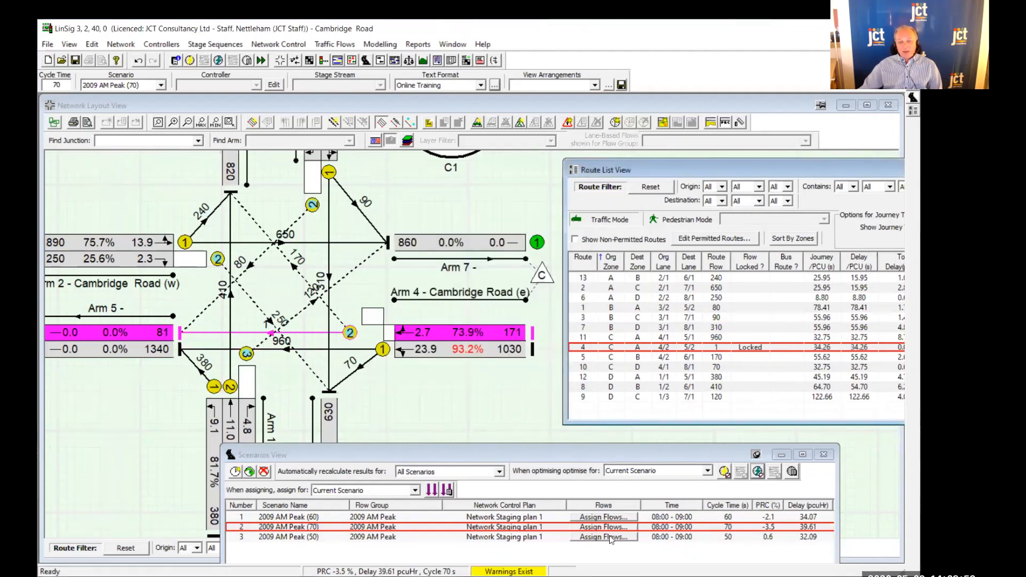
Run delay-based flow assignment for the AM Peak (70) scenario and dismiss the timings message.
left_click(604, 528)
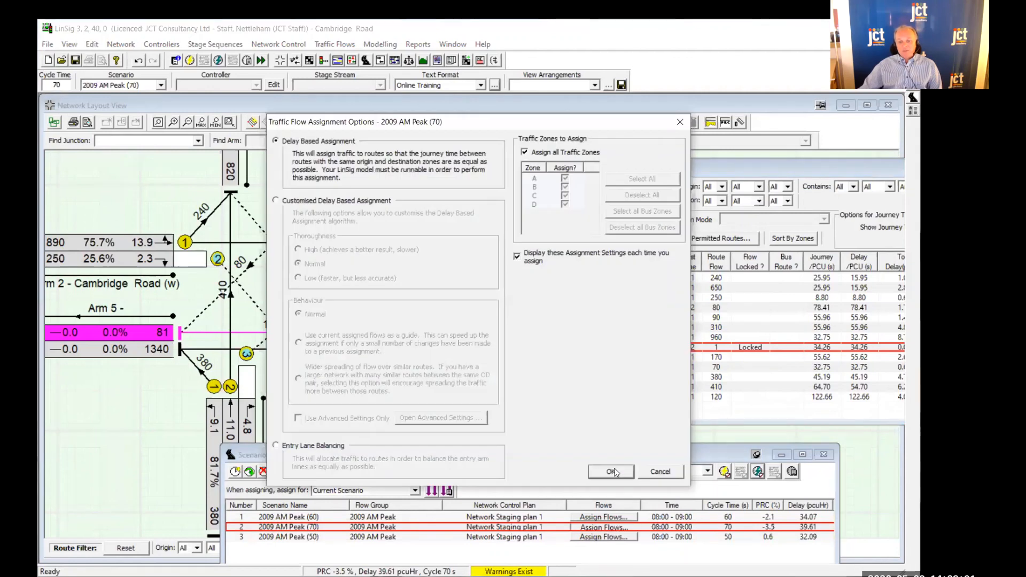
left_click(611, 471)
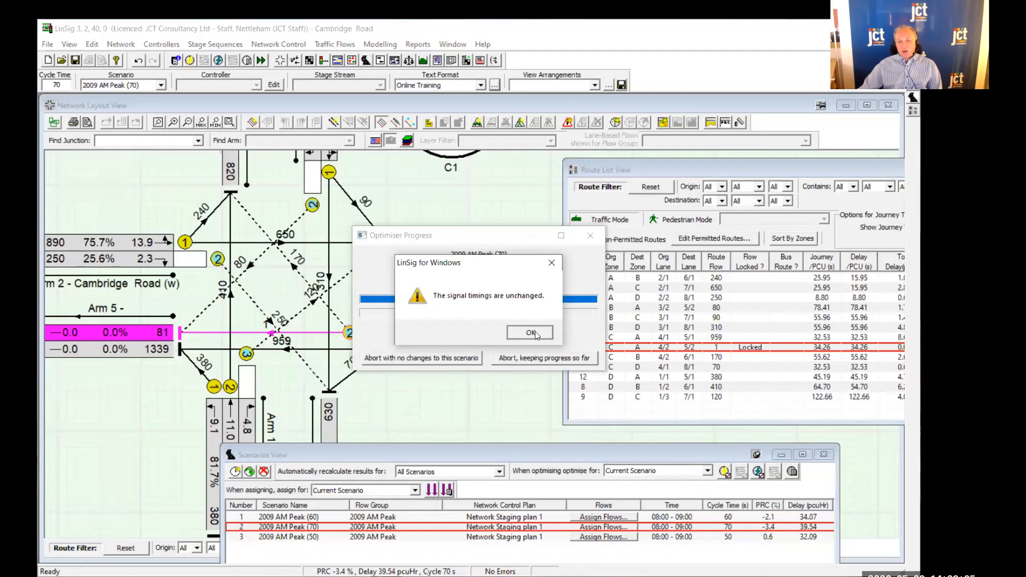
left_click(529, 333)
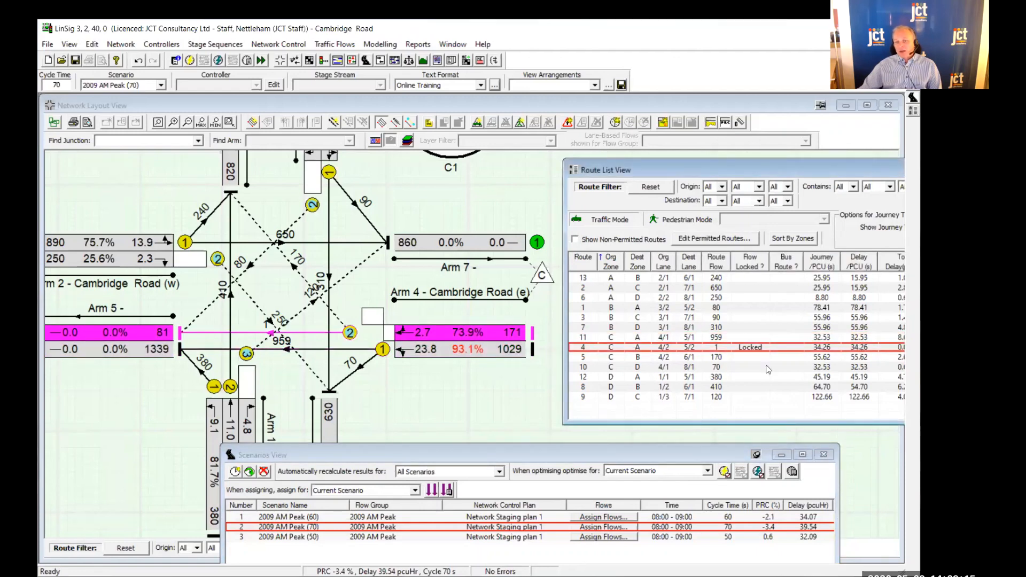
mouse_move(779, 401)
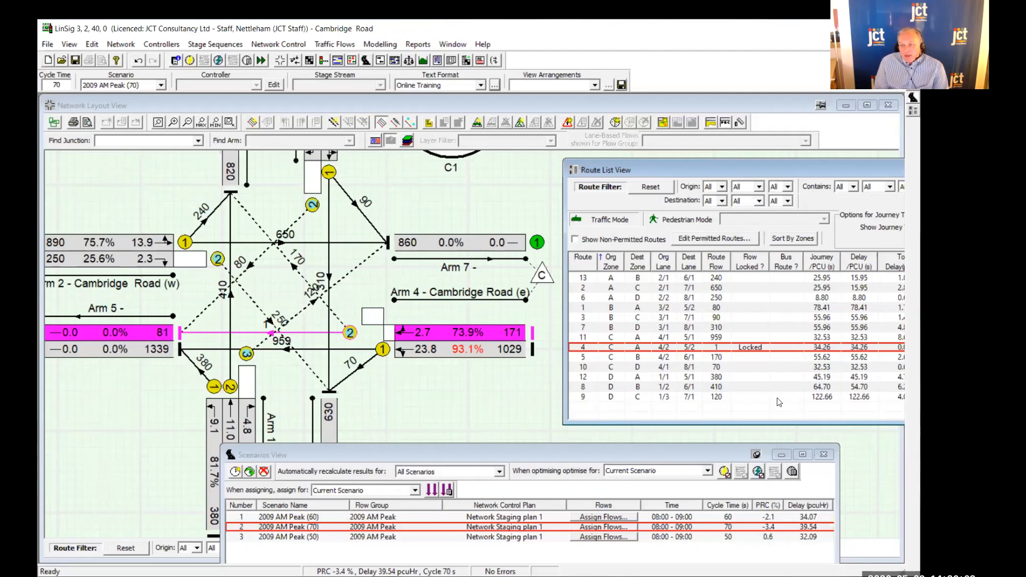
mouse_move(677, 356)
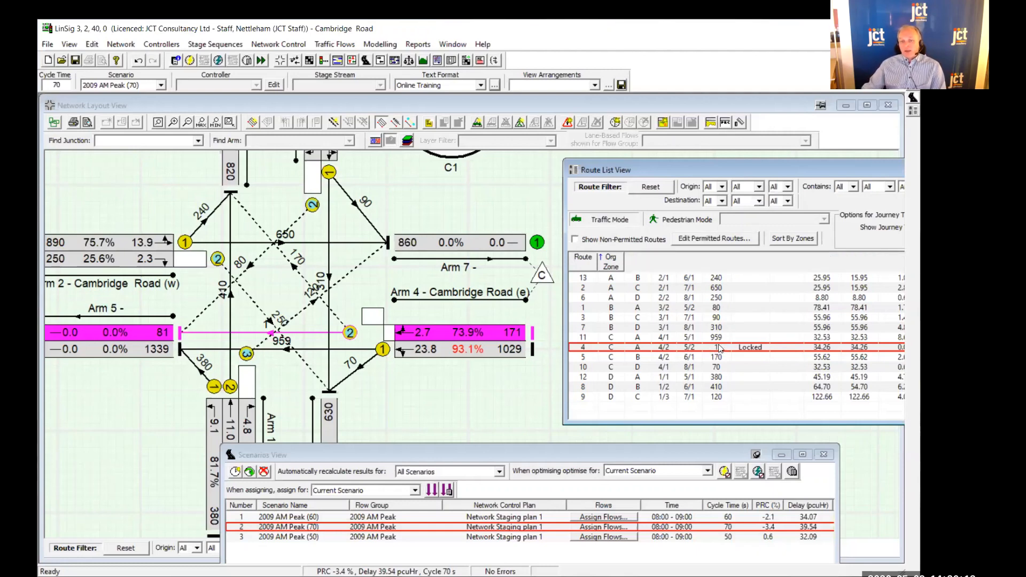
Set Route 4's locked route flow to 50 PCU.
double_click(716, 347)
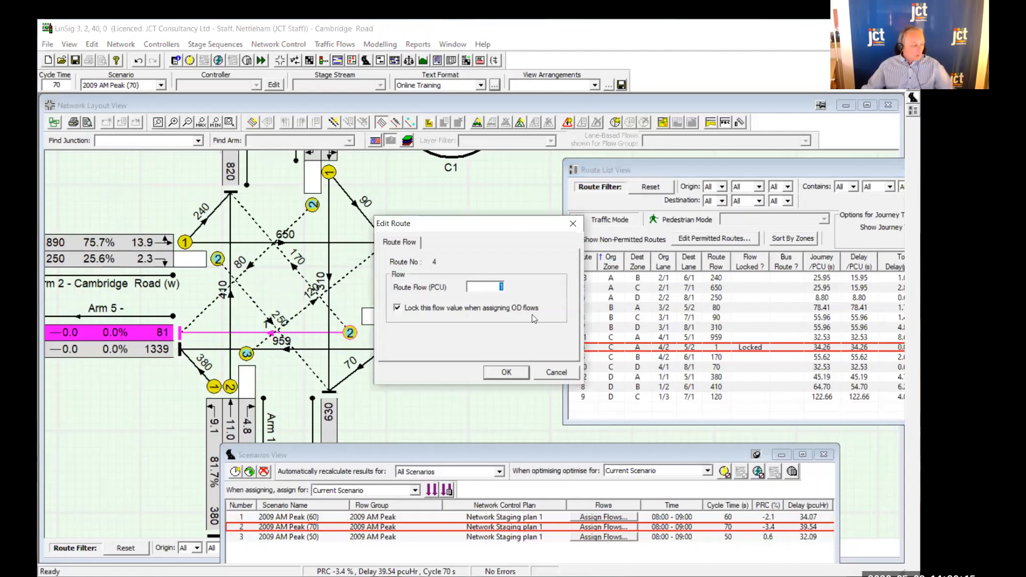
type("5")
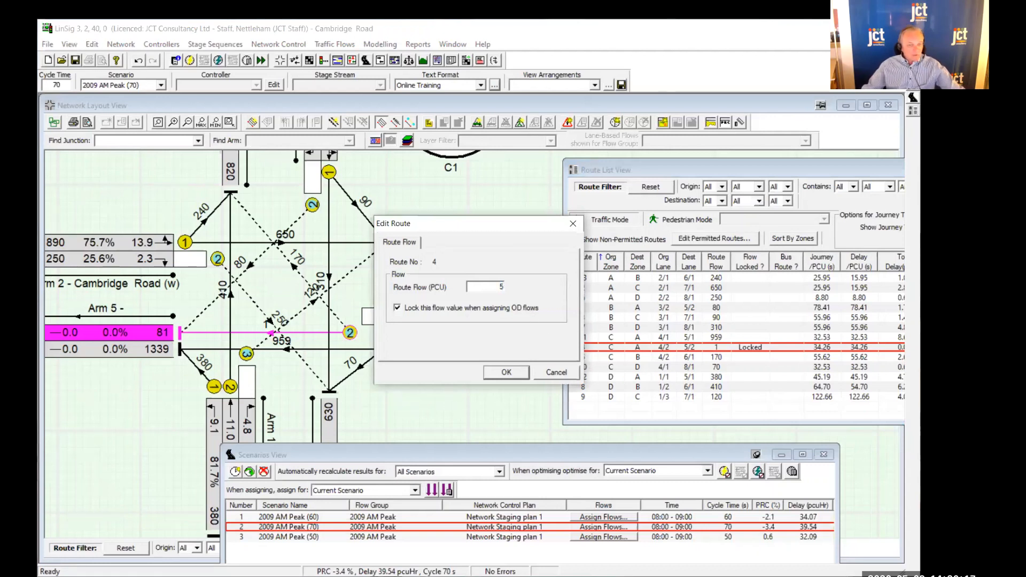
type("0")
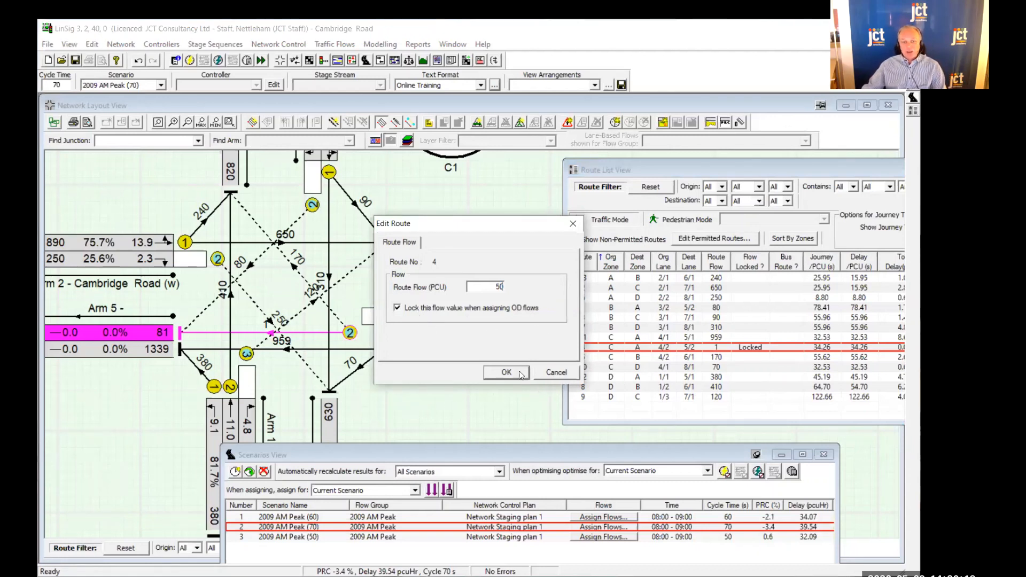
left_click(507, 372)
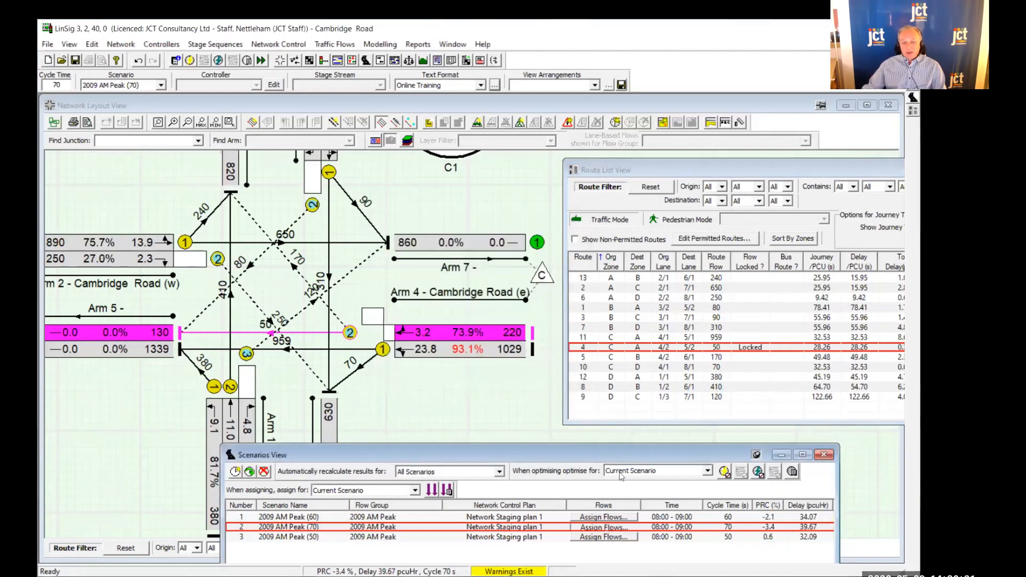